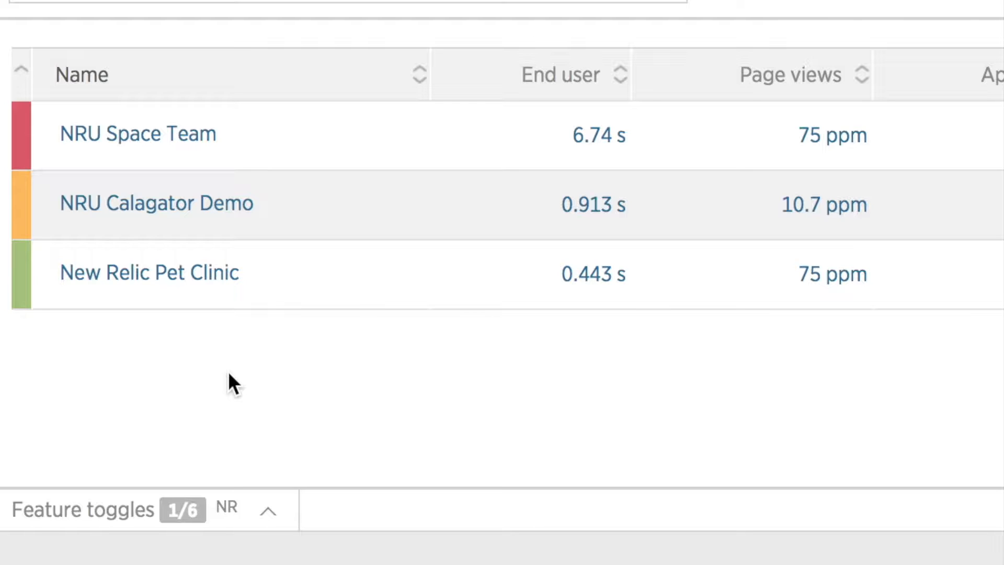
mouse_move(241, 299)
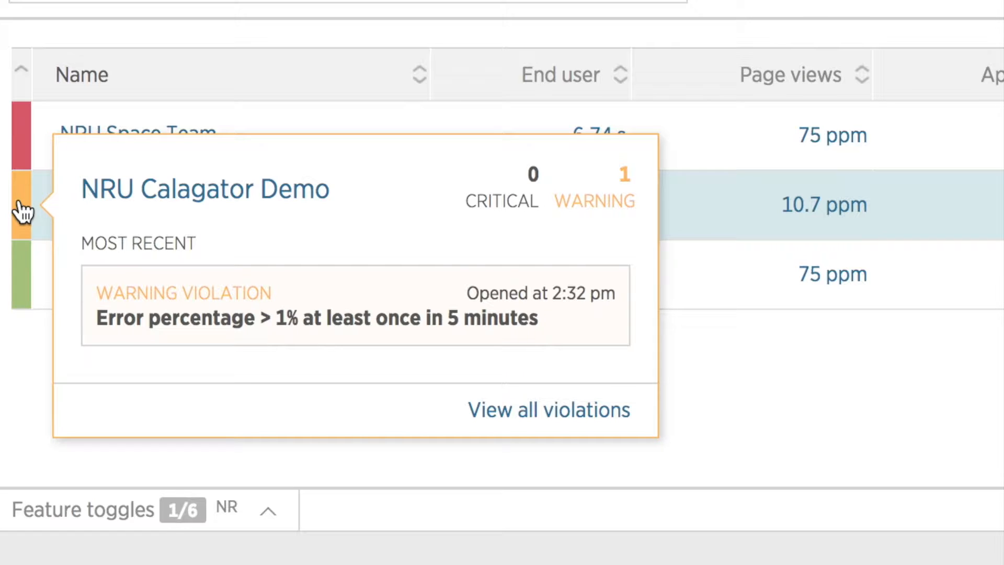
mouse_move(22, 292)
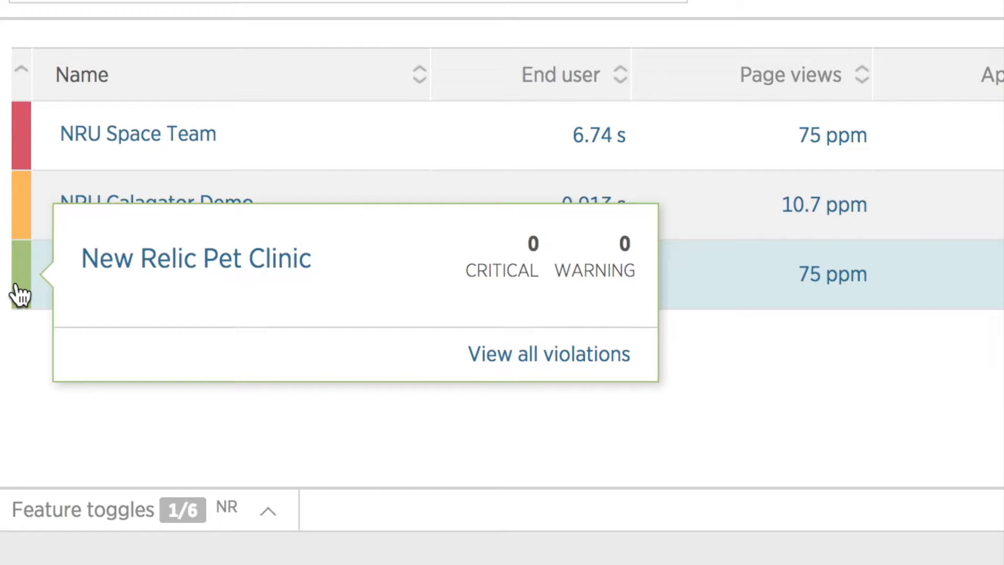
mouse_move(30, 293)
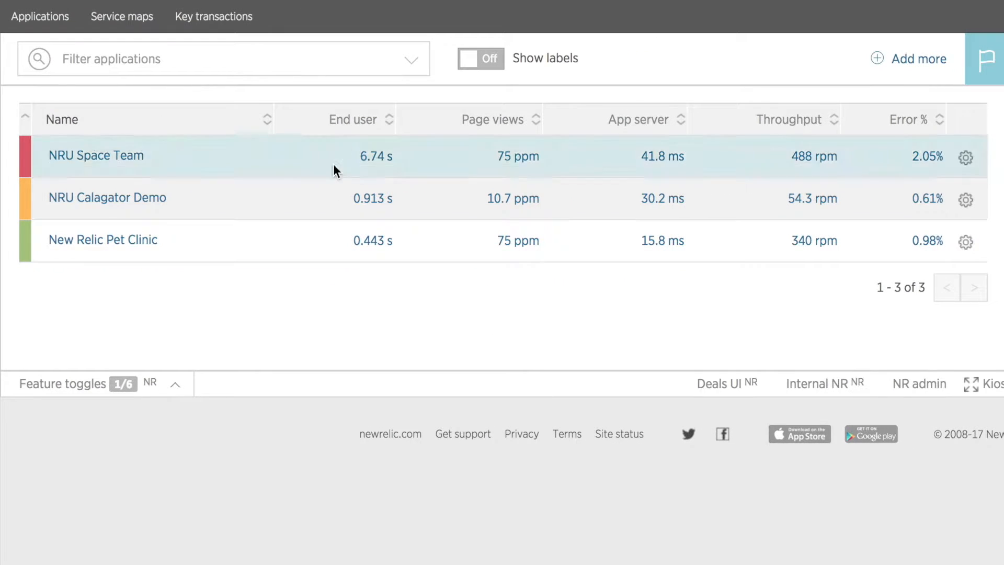
Step: Sort applications by end user time both ways, then by error percentage, lowest first
click(353, 119)
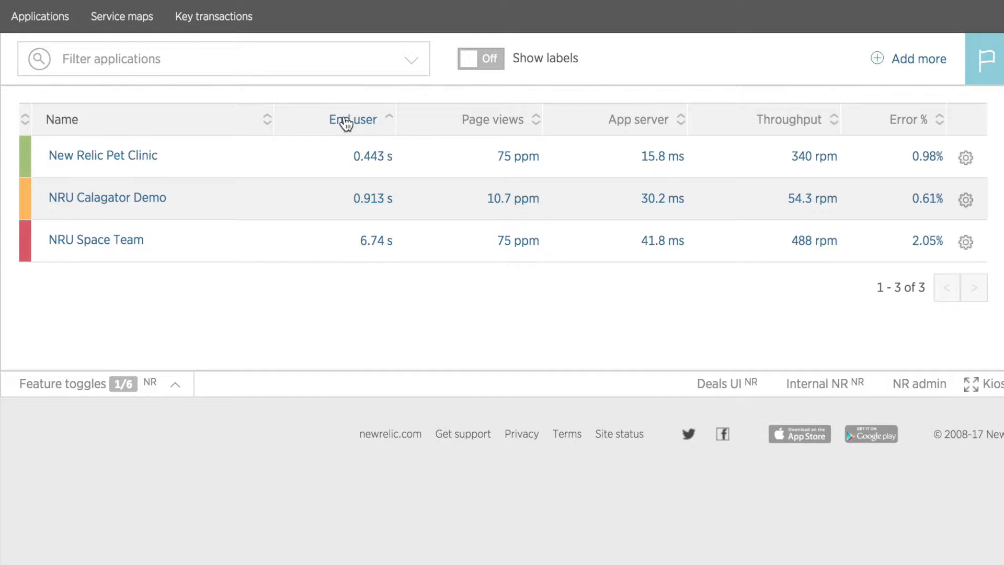
click(353, 119)
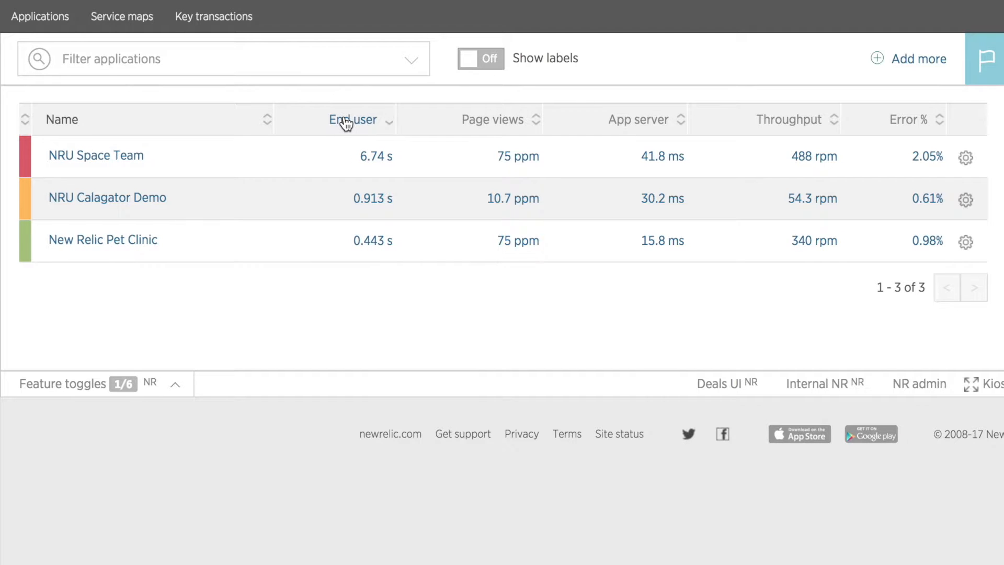
mouse_move(900, 133)
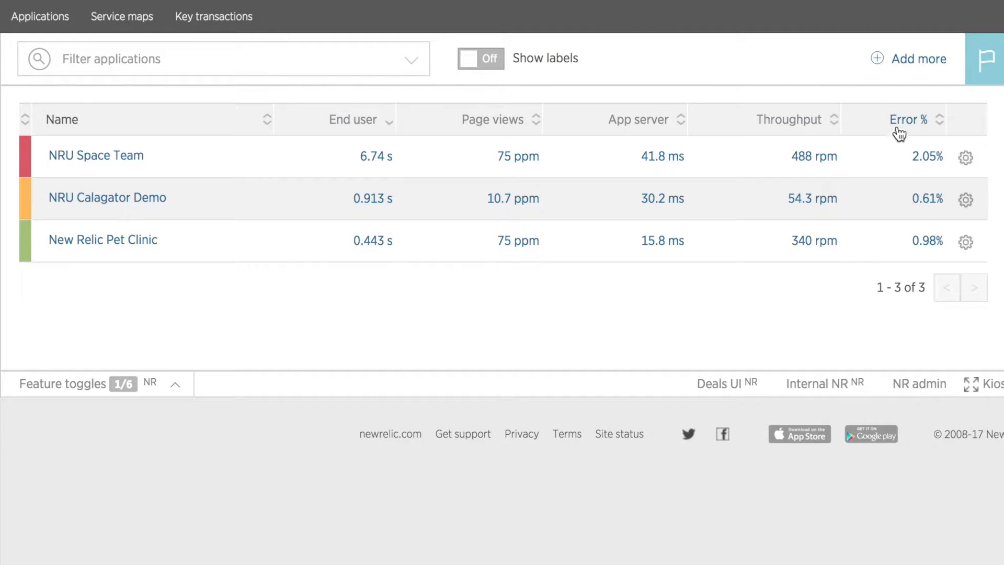
click(908, 119)
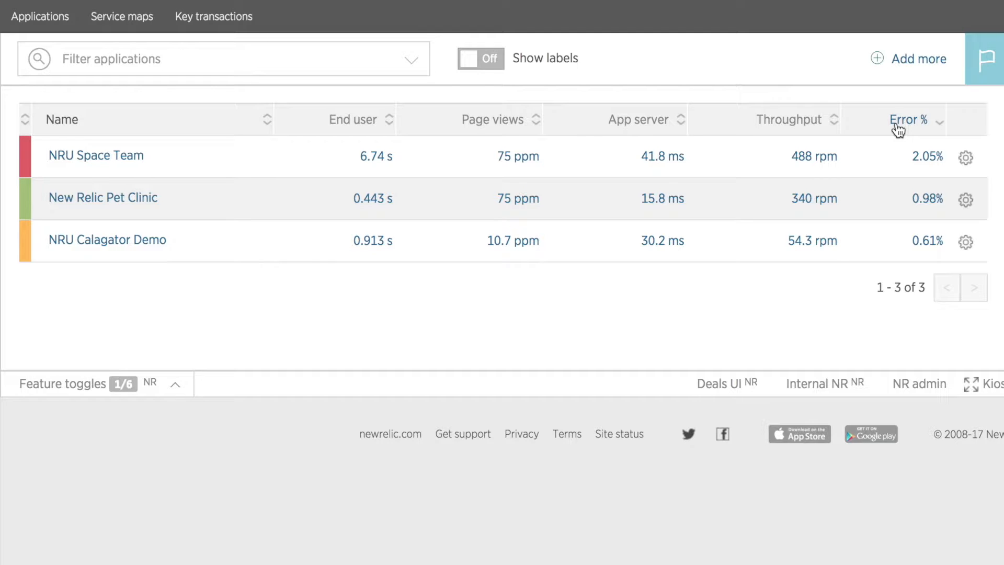
click(907, 119)
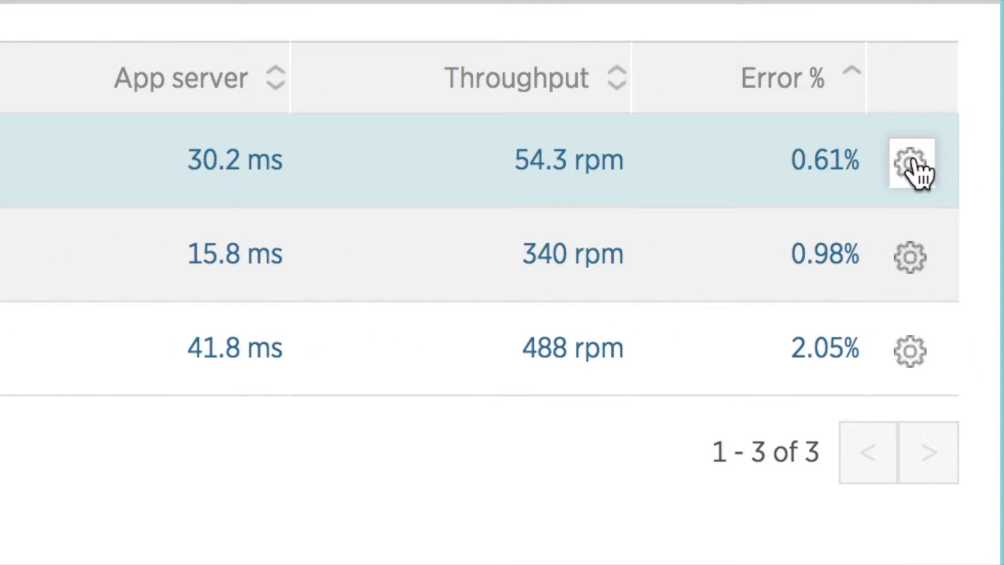
Step: Choose View settings from NRU Space Team's row options
click(911, 161)
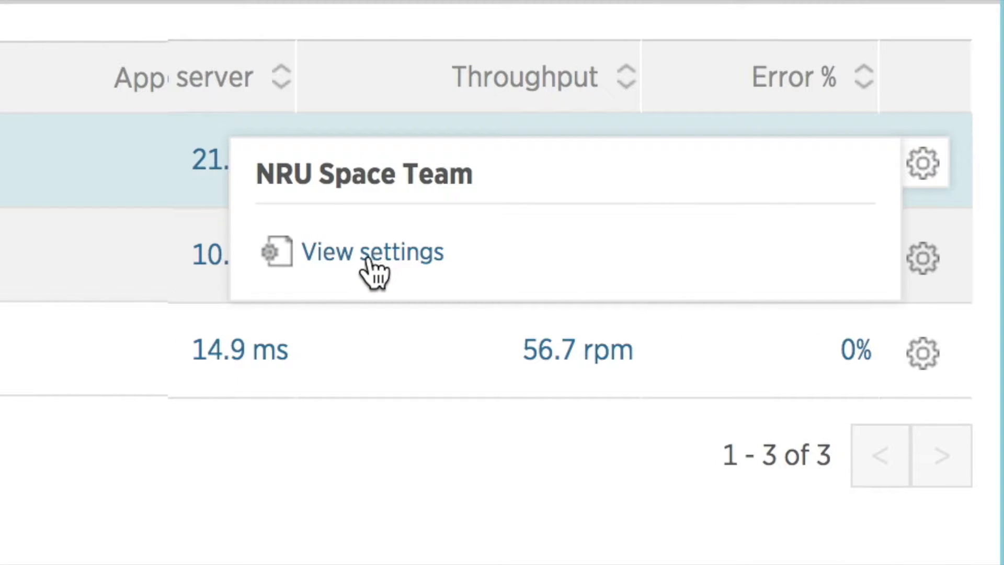
click(371, 252)
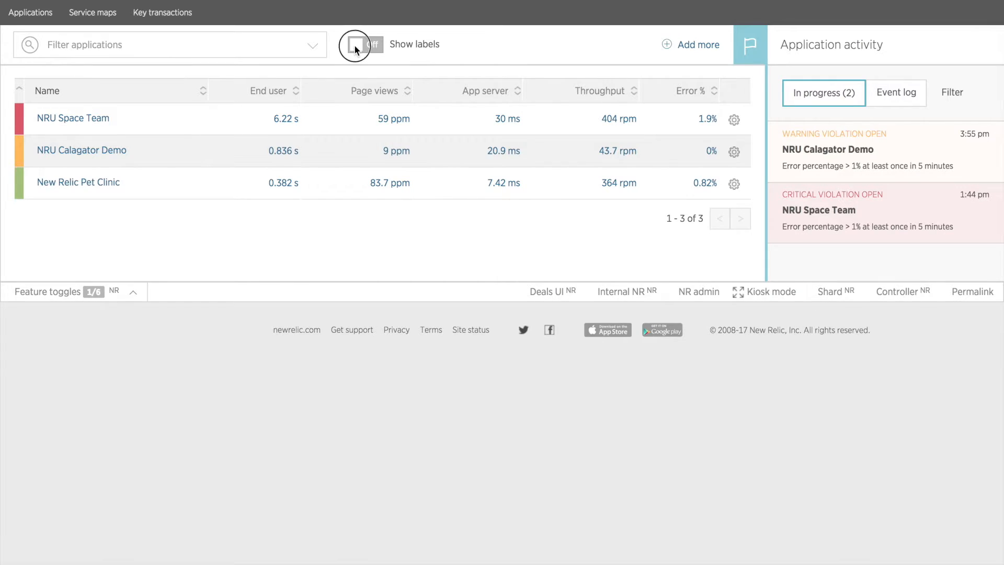
Step: Show labels, roll up apps by Training, and expand the Apm group
click(364, 43)
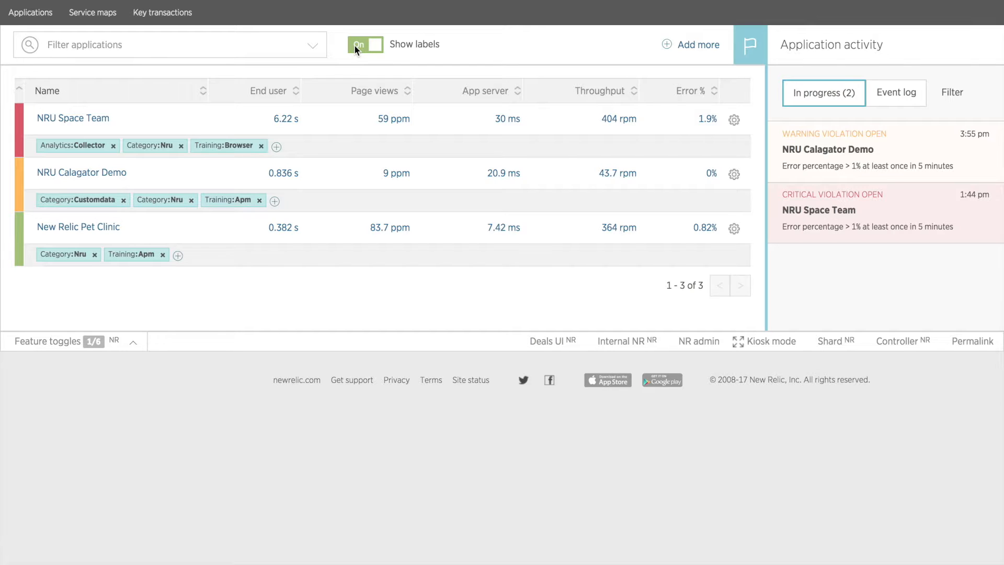
click(166, 45)
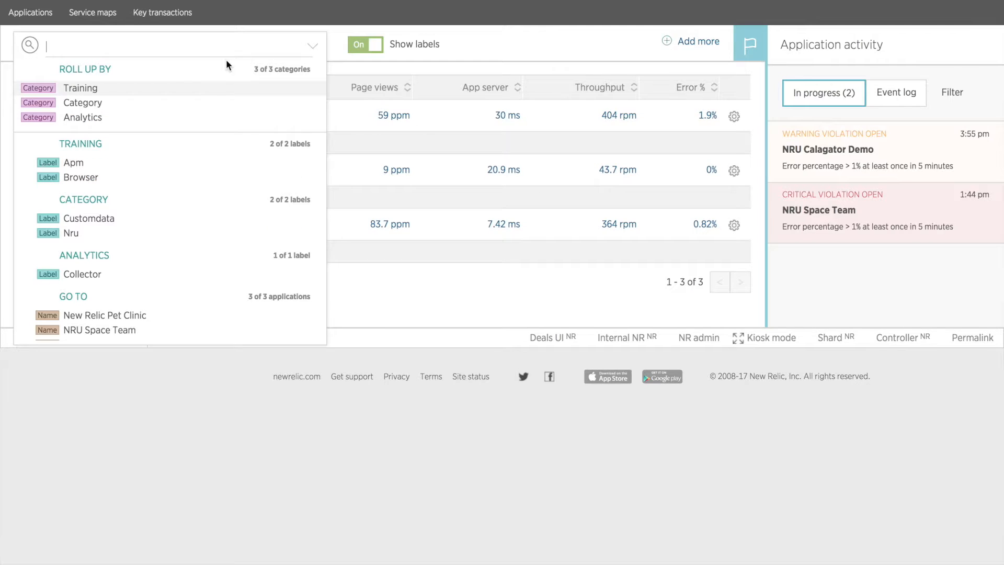
click(80, 88)
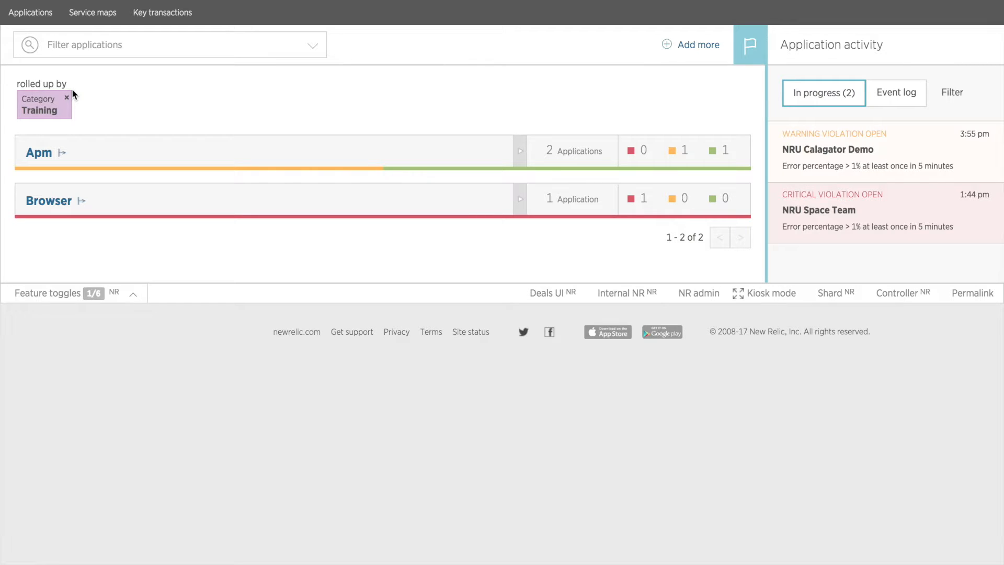
mouse_move(520, 154)
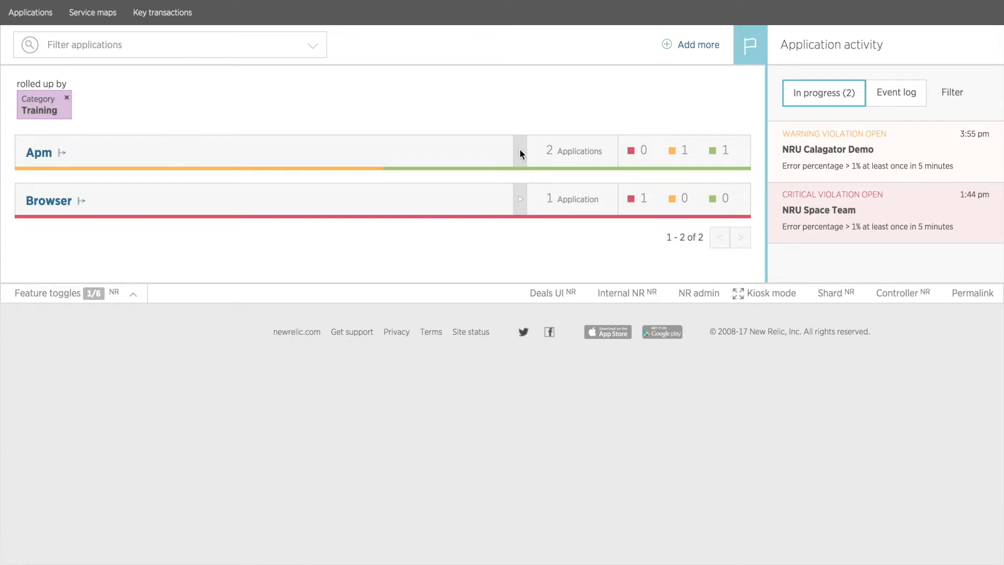
click(520, 153)
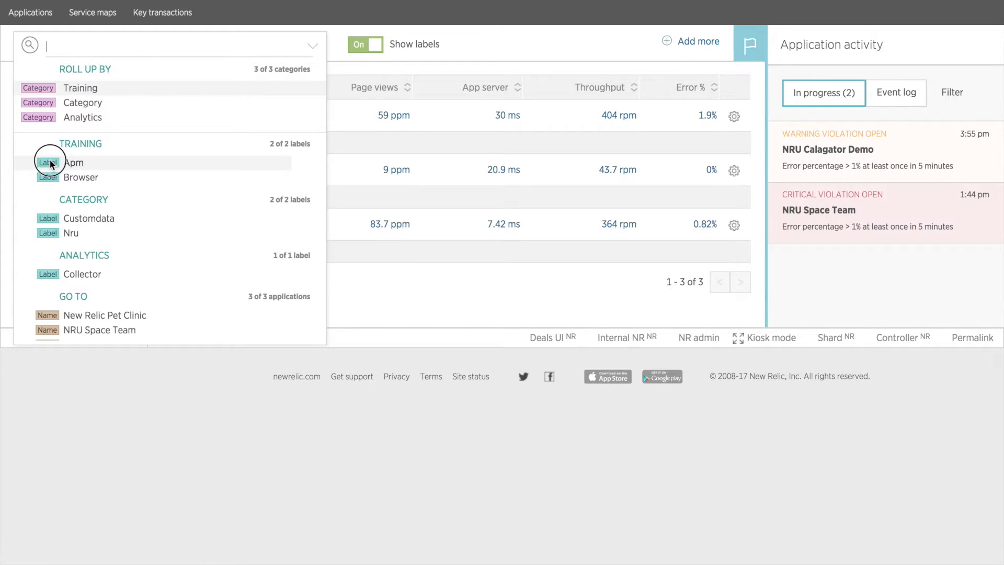
Step: Filter to Training: Apm, clear it, visit NRU Calagator Demo, and return to Applications
click(73, 162)
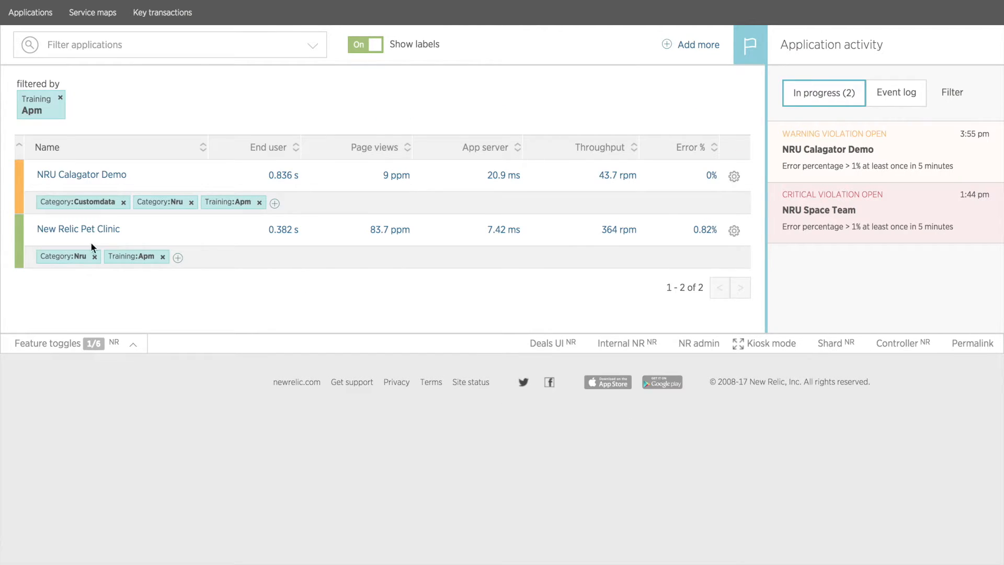
click(61, 99)
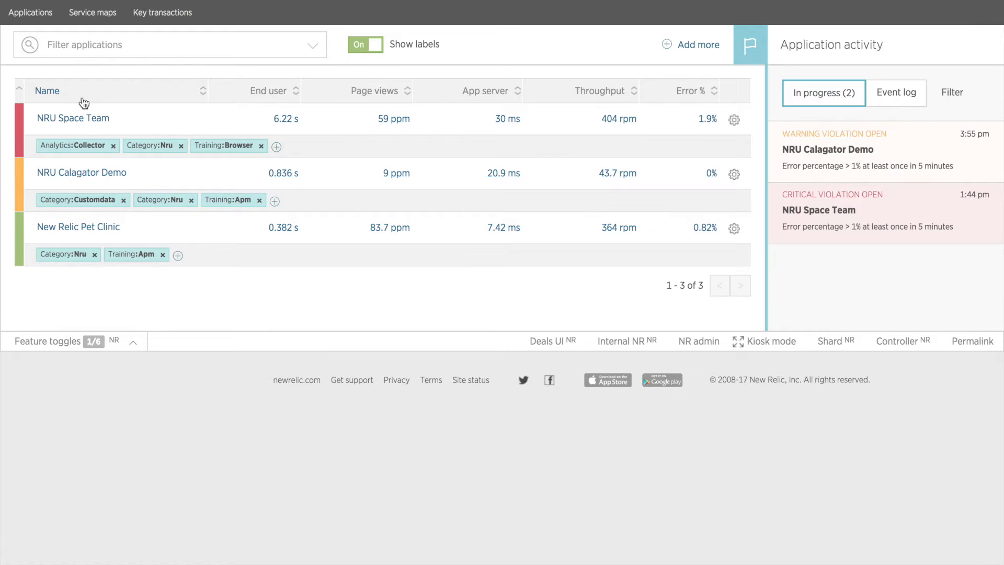
click(166, 45)
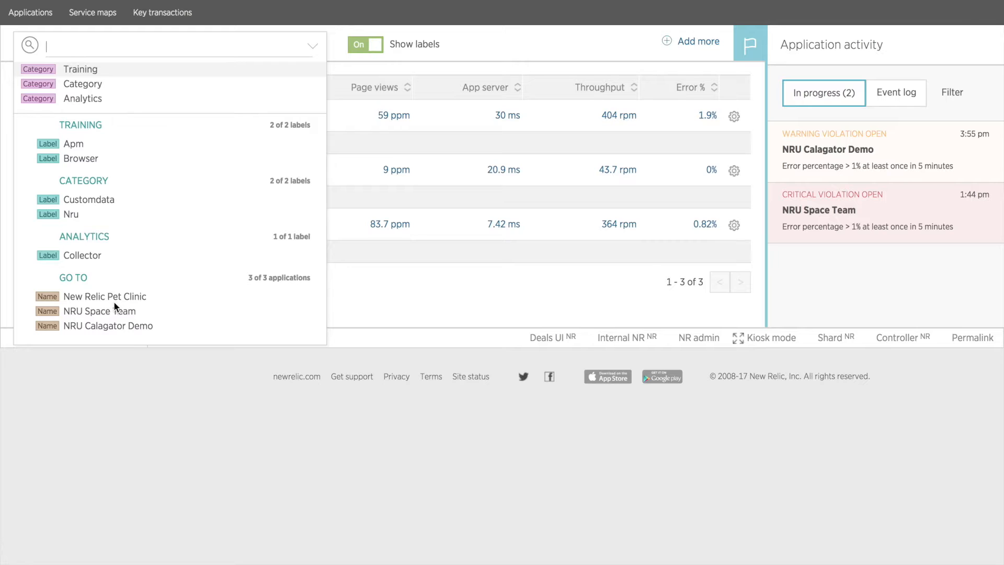
mouse_move(112, 322)
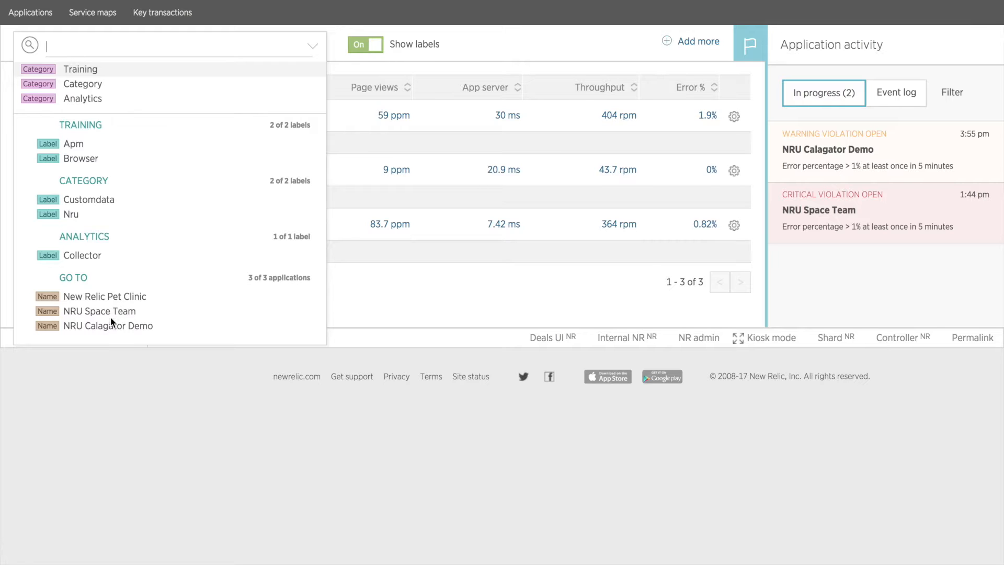
click(108, 327)
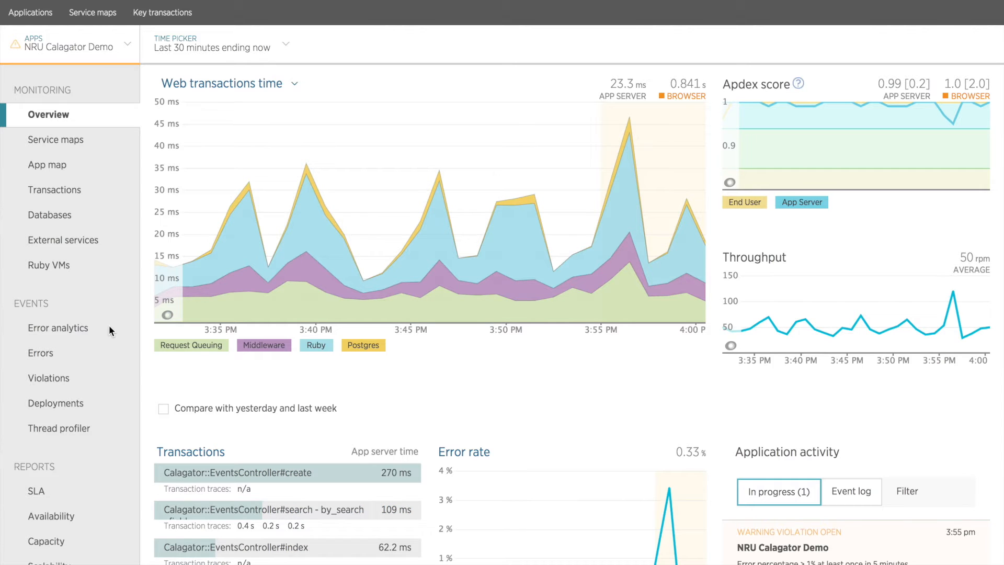
click(30, 12)
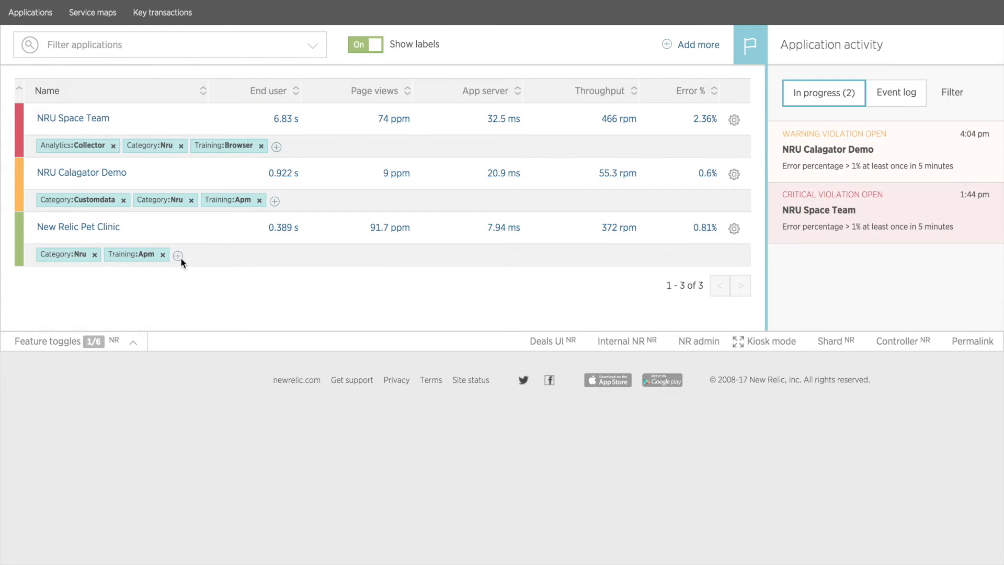
Step: Add a category:java label to New Relic Pet Clinic and hide labels
click(178, 255)
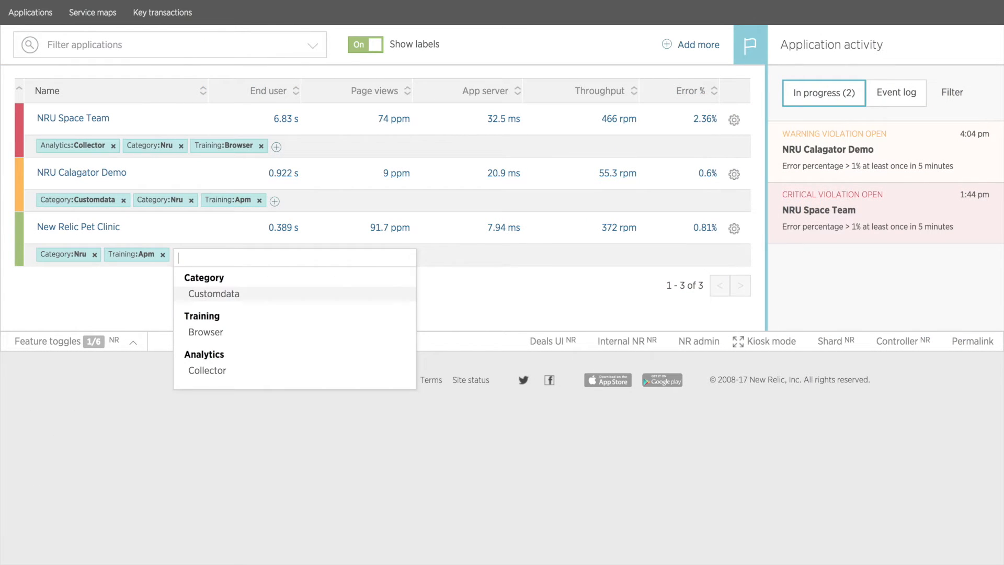
text(category:java)
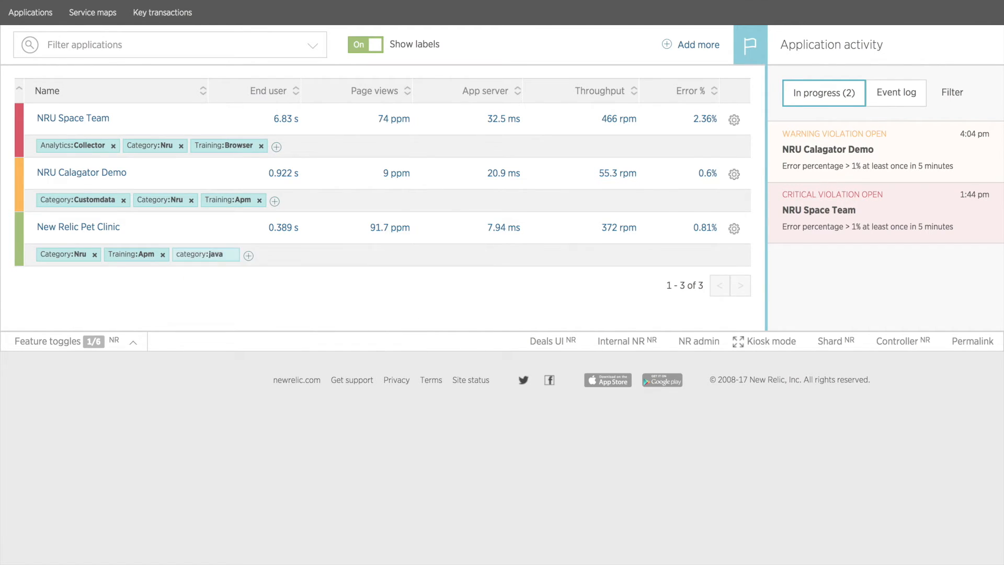
click(365, 44)
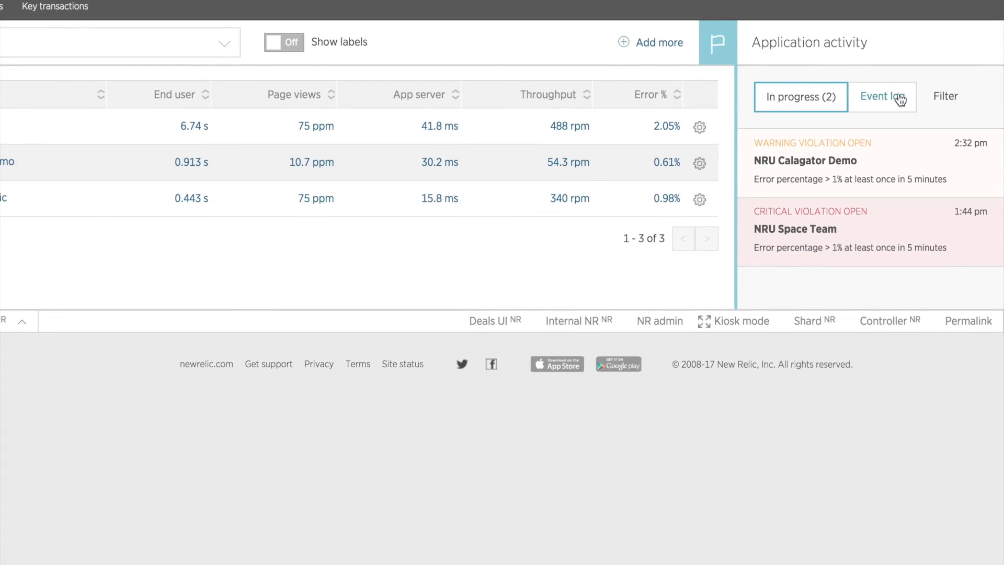
Step: Filter the activity event log to critical and warning violations, then return to Applications
click(880, 96)
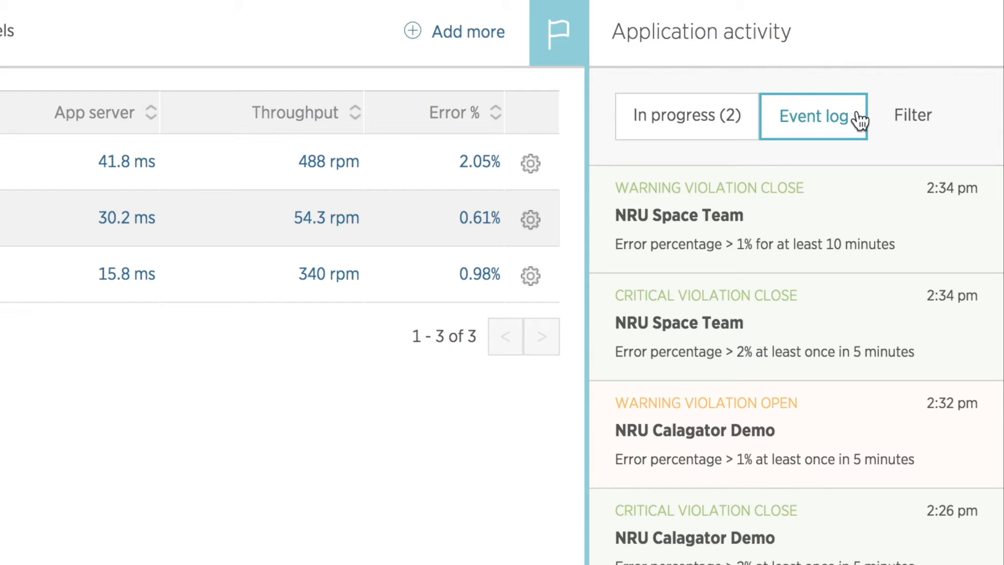
click(913, 116)
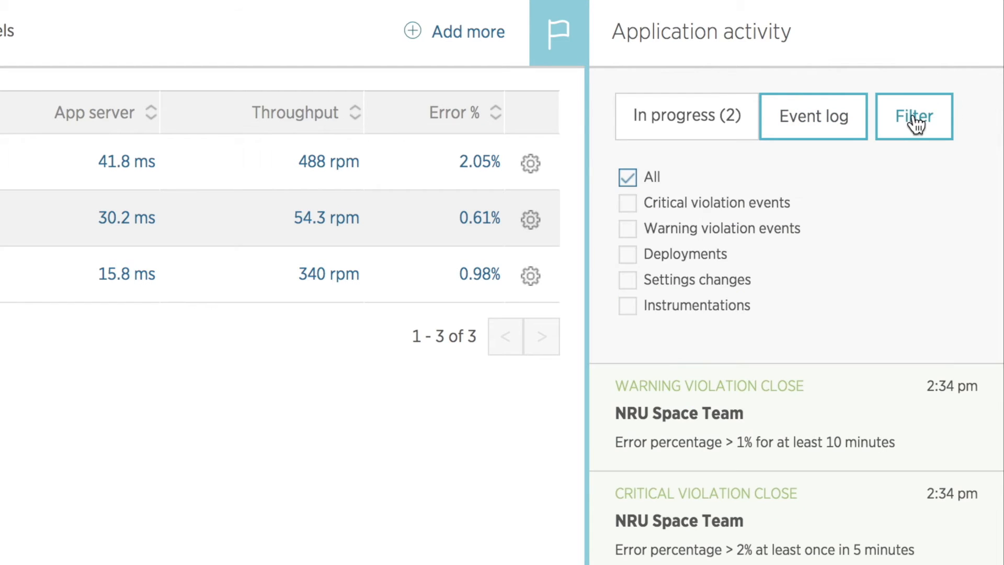
click(626, 202)
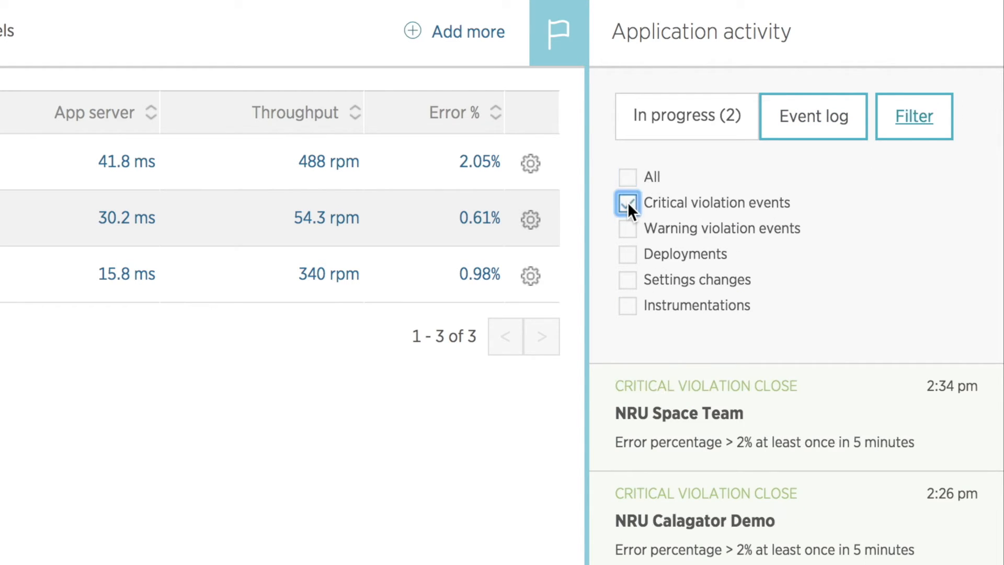
click(627, 202)
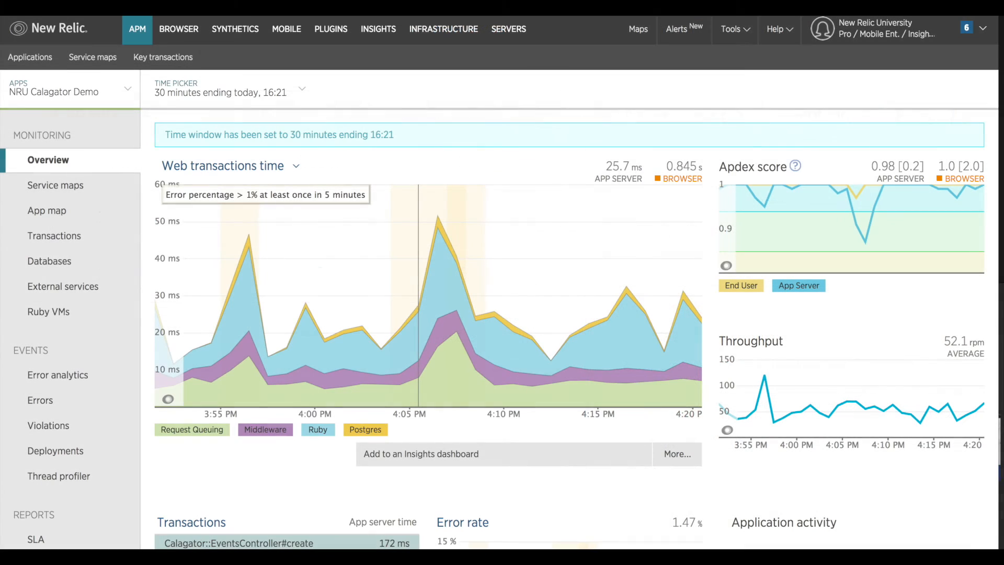
click(29, 57)
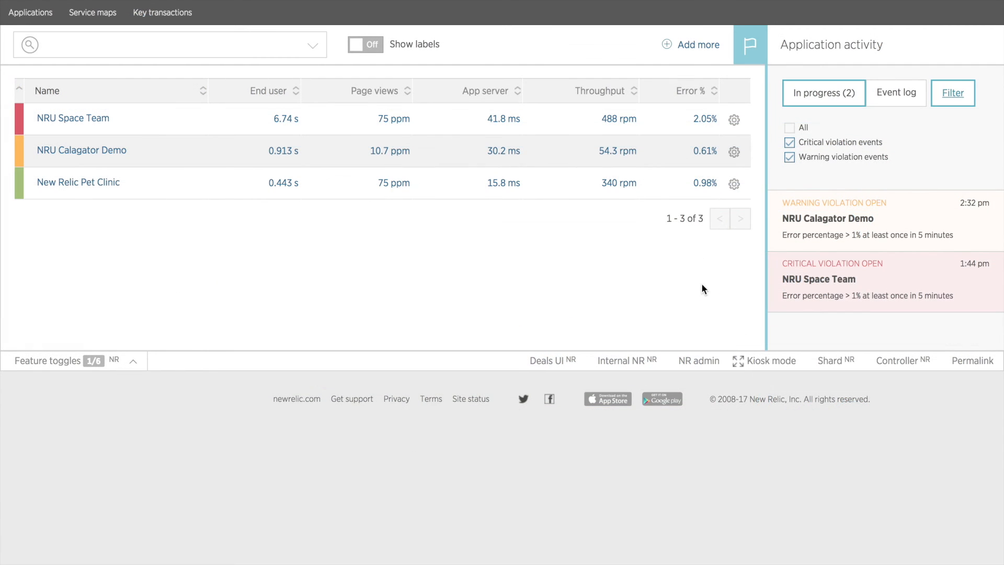
mouse_move(720, 60)
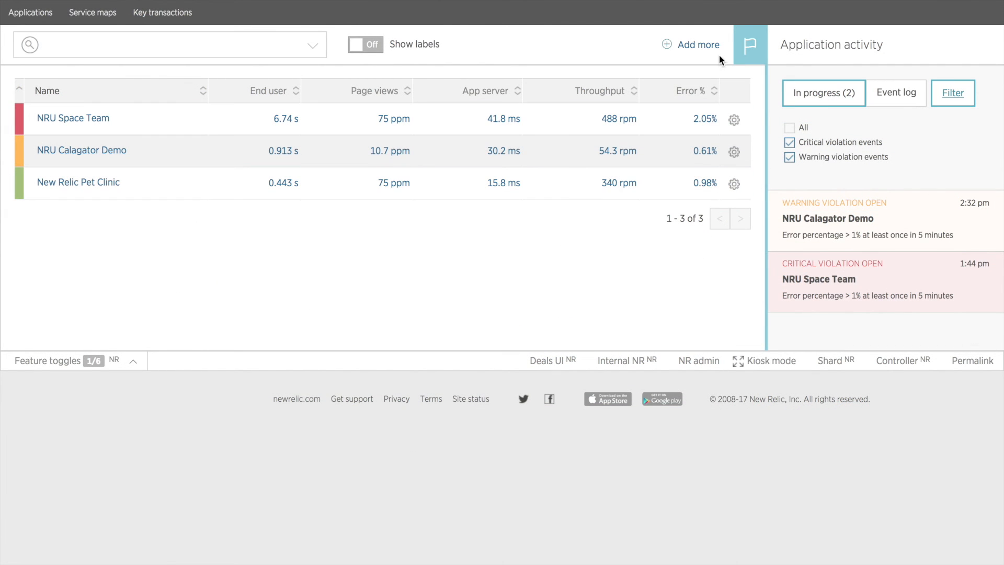
Step: Start adding a new application via Add more
click(697, 44)
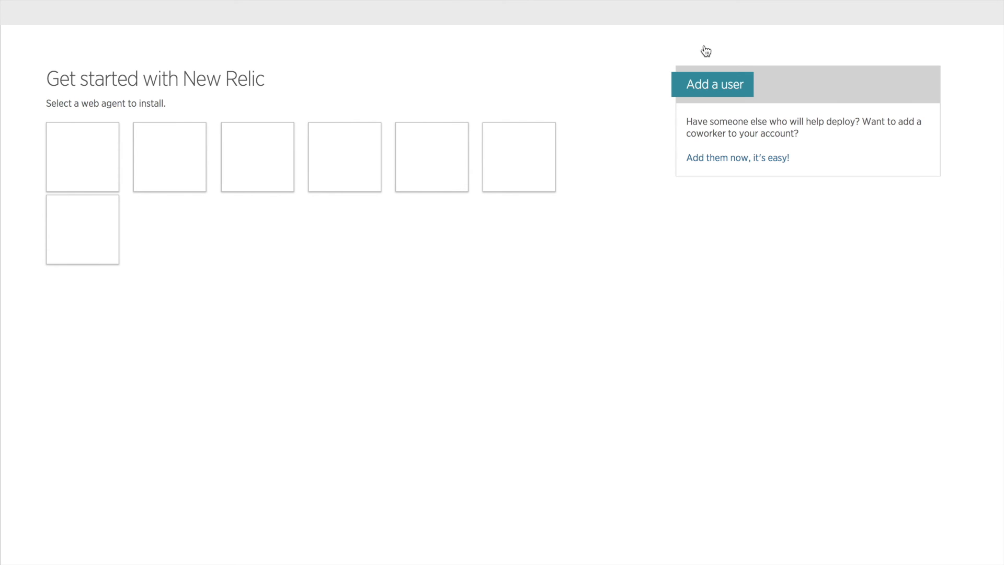